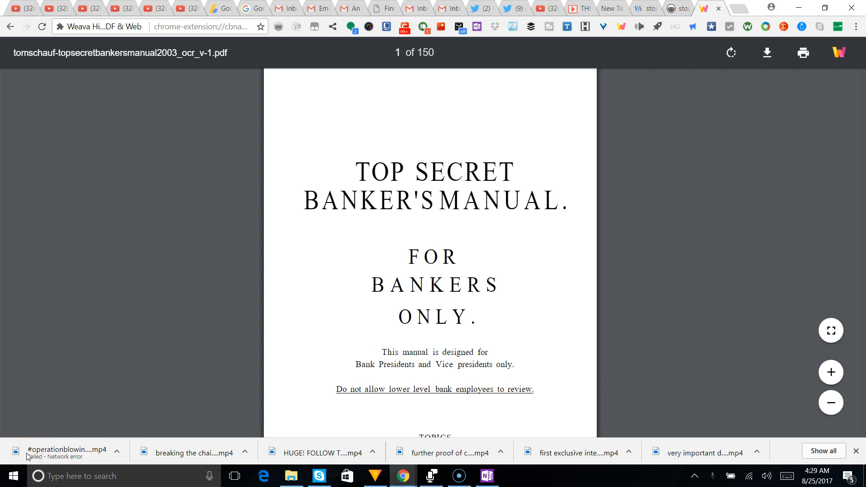
{"action": "scroll", "scroll_direction": "down", "scroll_amount": 3}
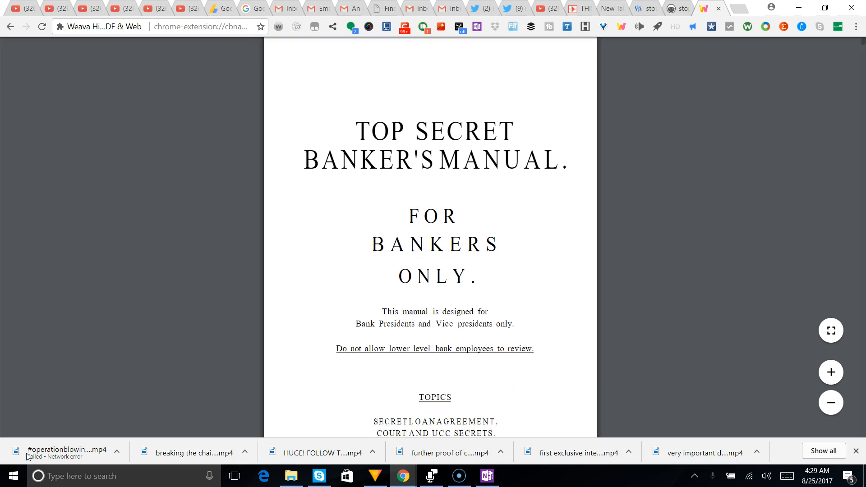
{"action": "scroll", "scroll_direction": "down", "scroll_amount": 3}
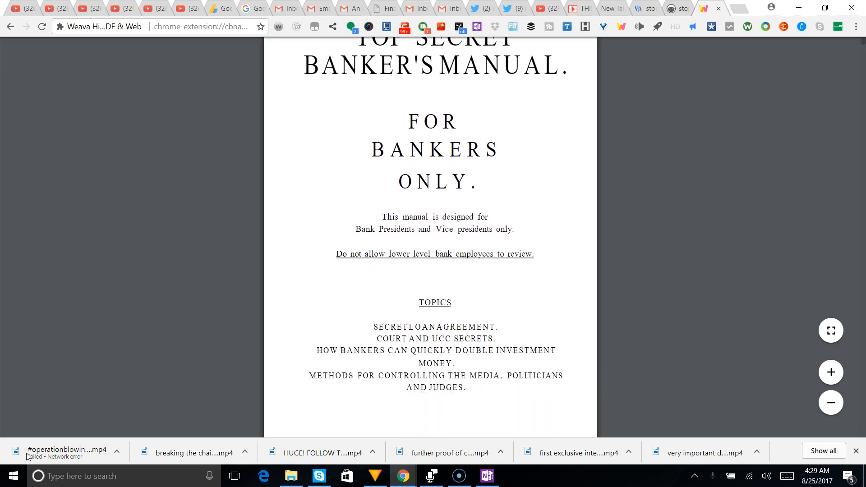
{"action": "scroll", "scroll_direction": "down", "scroll_amount": 3}
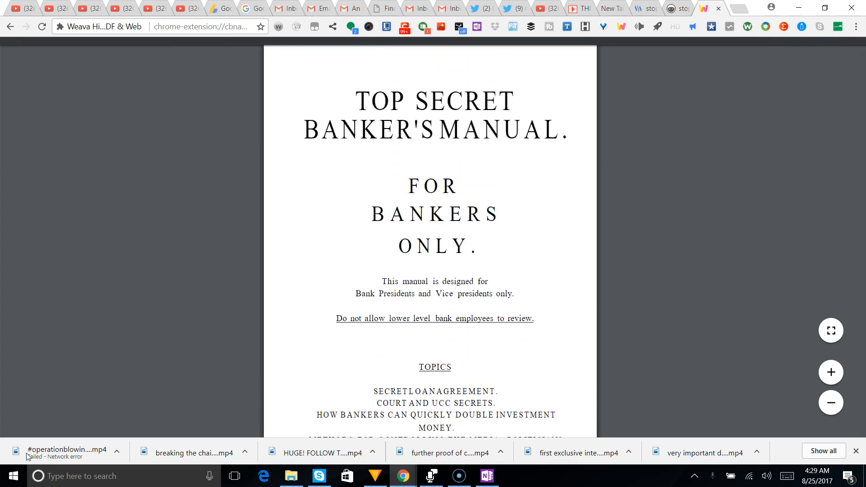
{"action": "scroll", "scroll_direction": "down", "scroll_amount": 3}
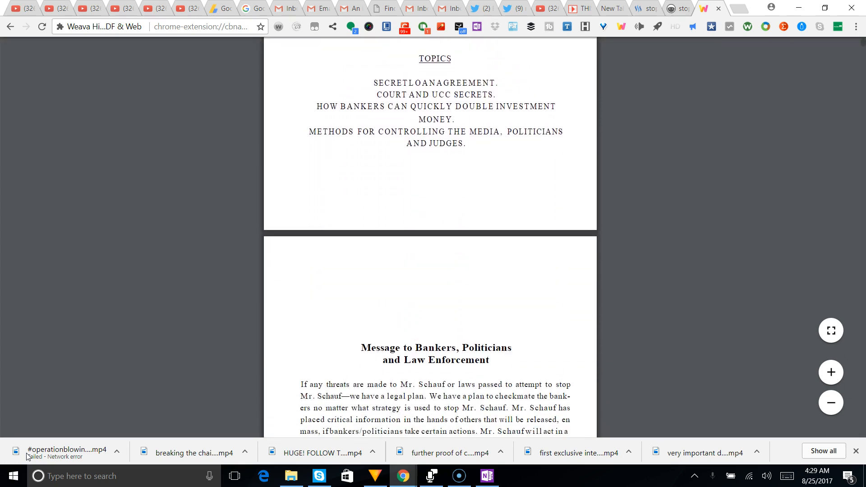
{"action": "scroll", "scroll_direction": "down", "scroll_amount": 3}
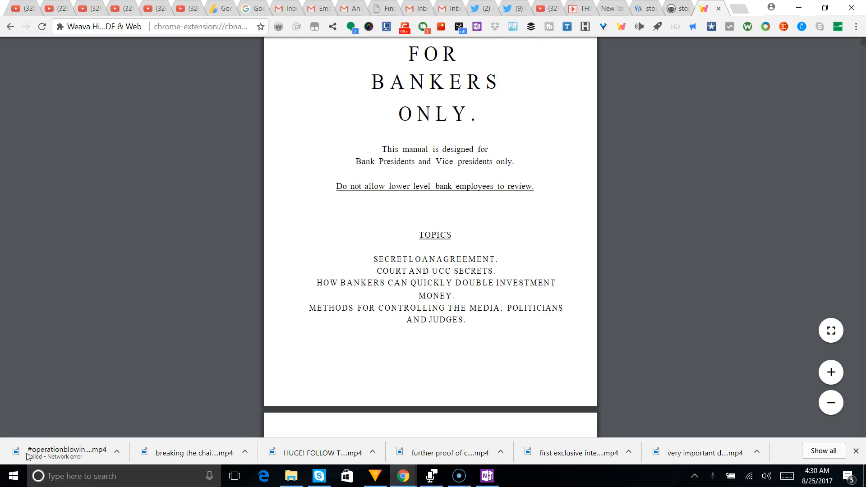
{"action": "scroll", "scroll_direction": "down", "scroll_amount": 3}
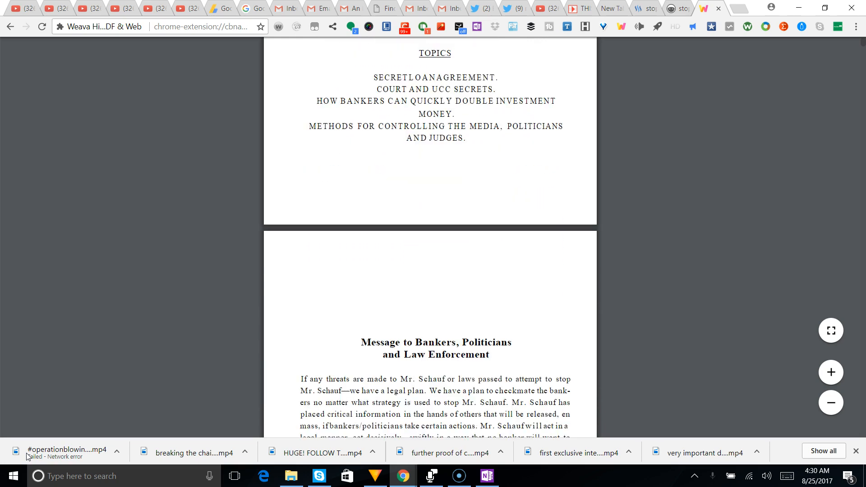
{"action": "scroll", "scroll_direction": "down", "scroll_amount": 3}
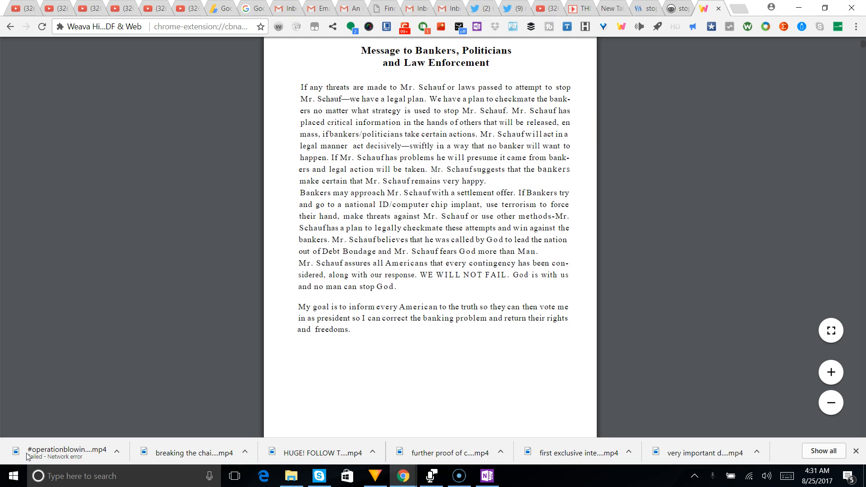
{"action": "scroll", "scroll_direction": "down", "scroll_amount": 3}
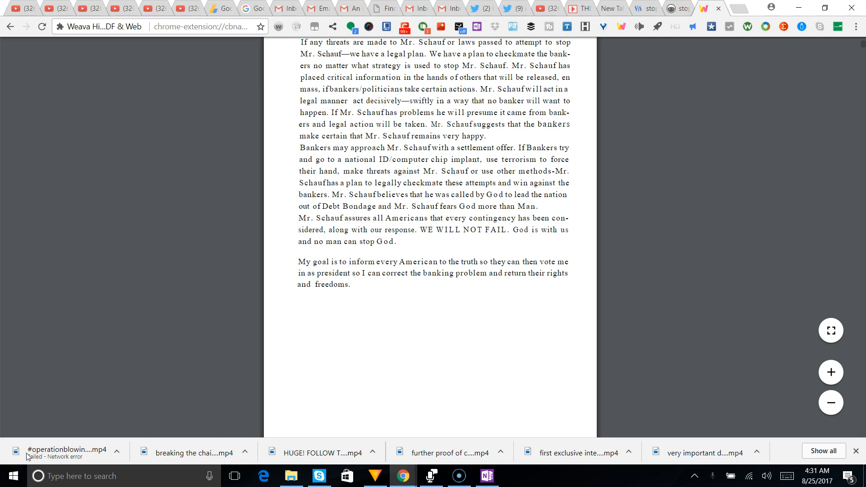
{"action": "scroll", "scroll_direction": "down", "scroll_amount": 3}
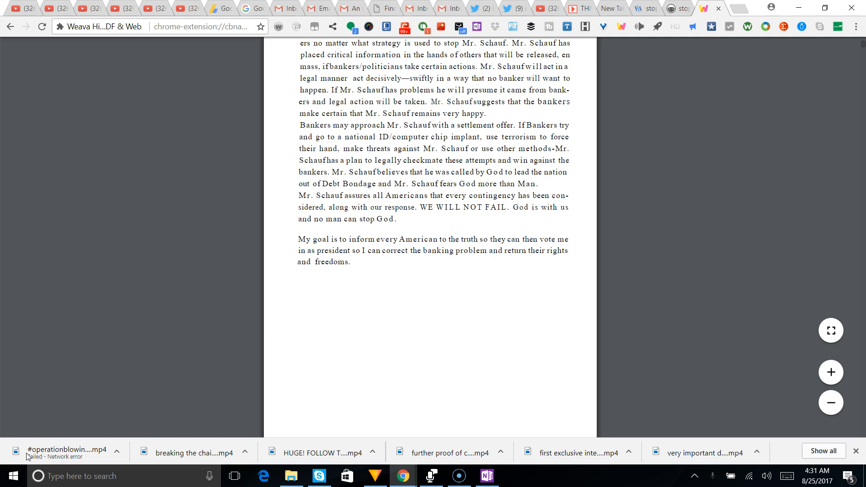
{"action": "scroll", "scroll_direction": "down", "scroll_amount": 3}
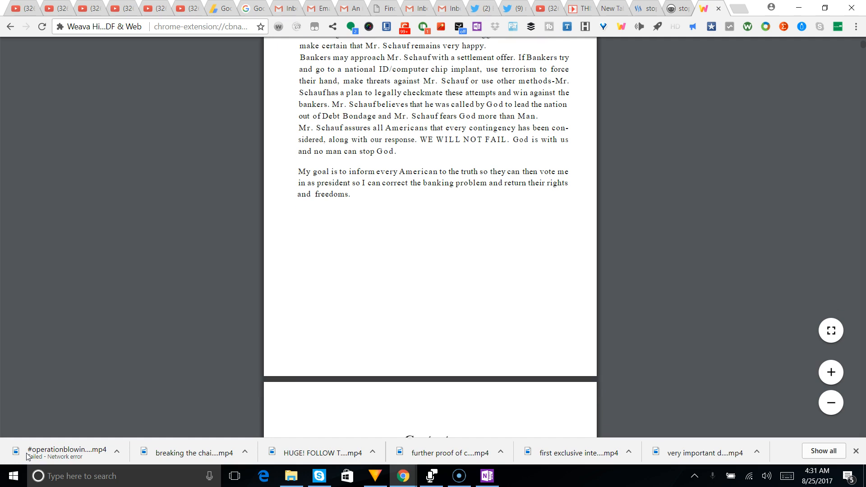
{"action": "scroll", "scroll_direction": "down", "scroll_amount": 3}
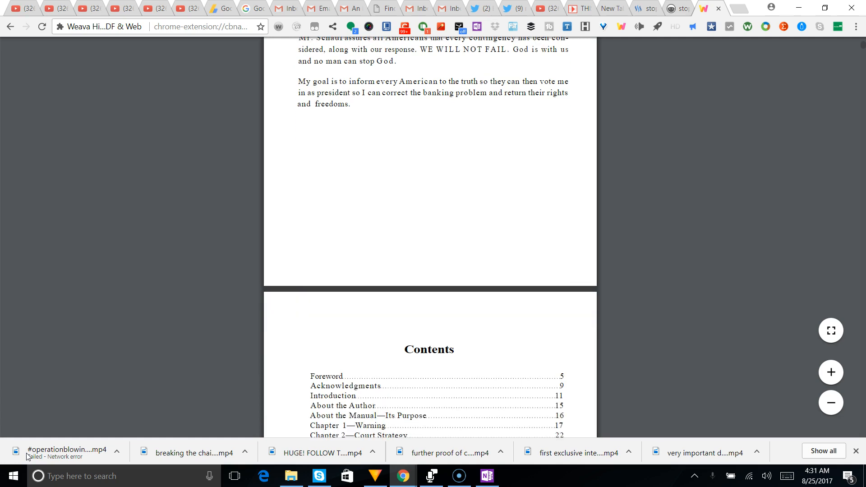
{"action": "scroll", "scroll_direction": "down", "scroll_amount": 3}
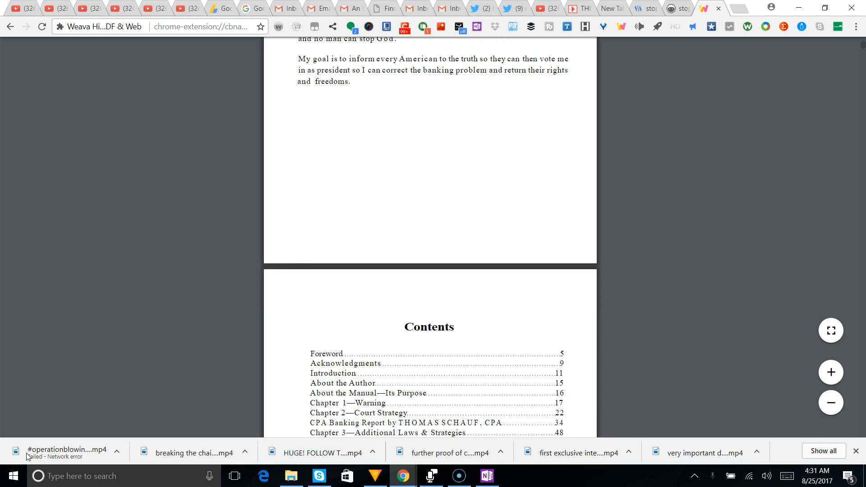
{"action": "scroll", "scroll_direction": "down", "scroll_amount": 3}
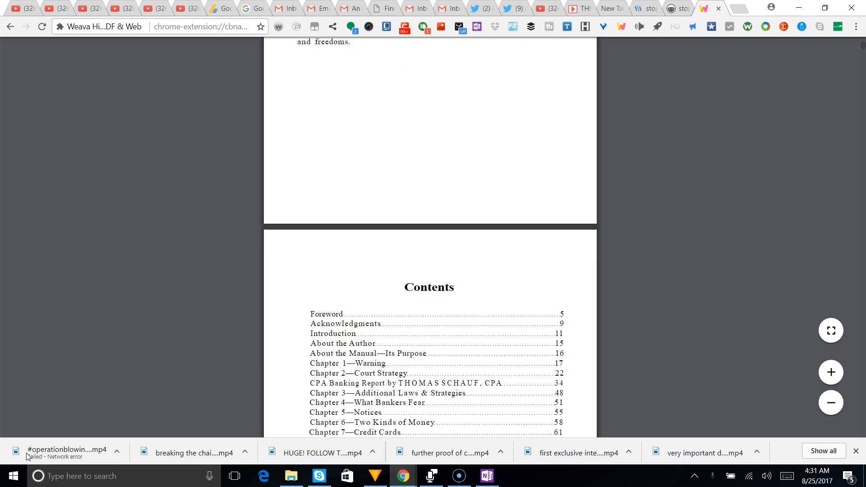
{"action": "scroll", "scroll_direction": "down", "scroll_amount": 3}
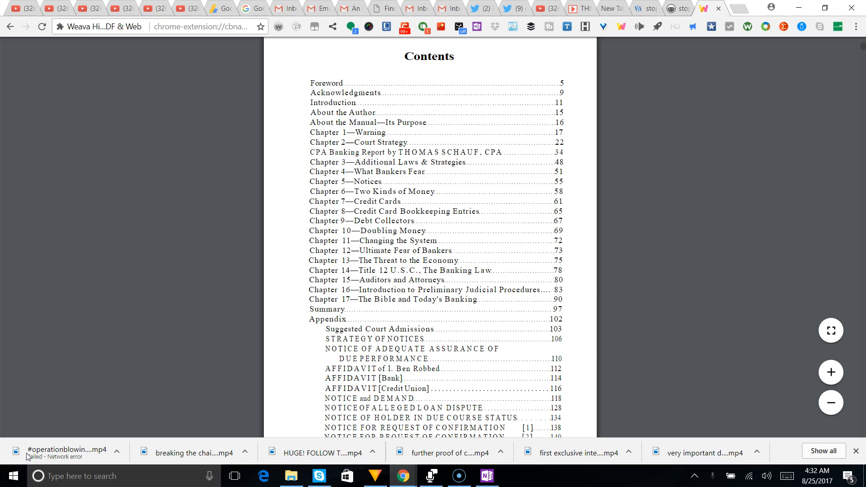
{"action": "scroll", "scroll_direction": "down", "scroll_amount": 3}
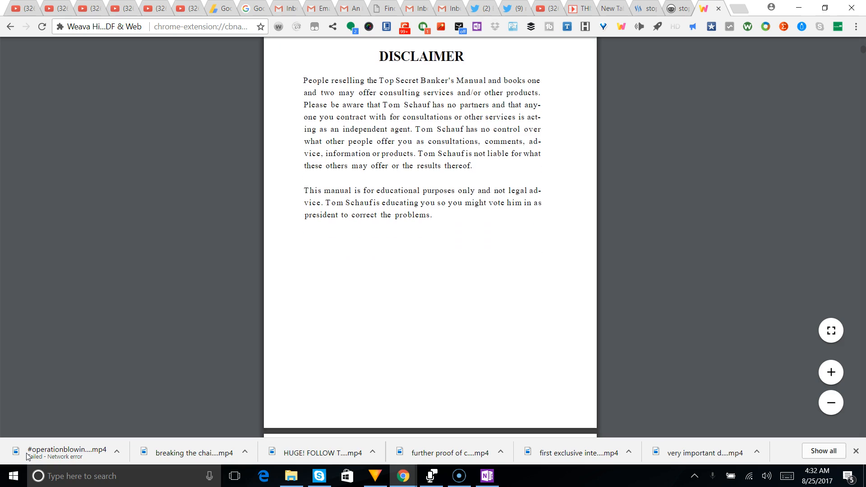
{"action": "scroll", "scroll_direction": "down", "scroll_amount": 3}
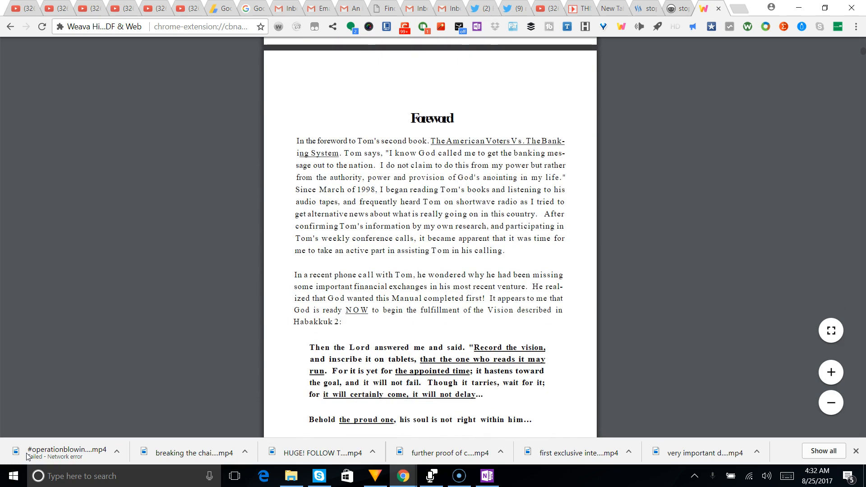
{"action": "scroll", "scroll_direction": "down", "scroll_amount": 3}
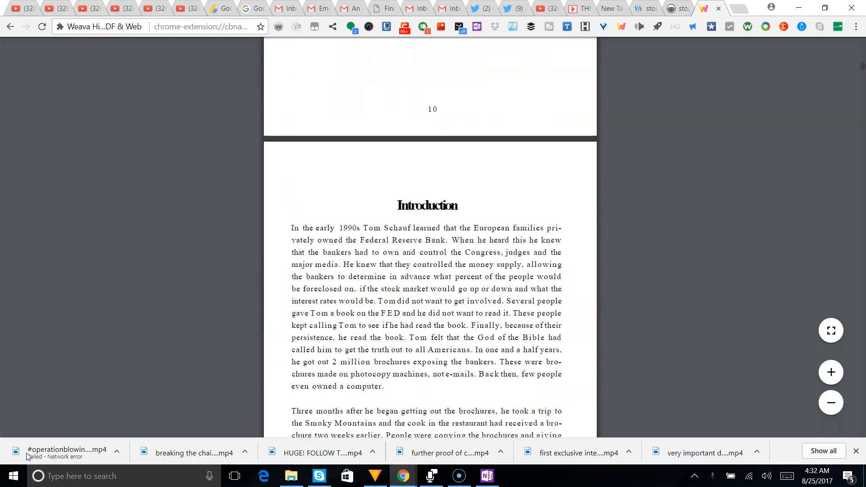
{"action": "scroll", "scroll_direction": "down", "scroll_amount": 3}
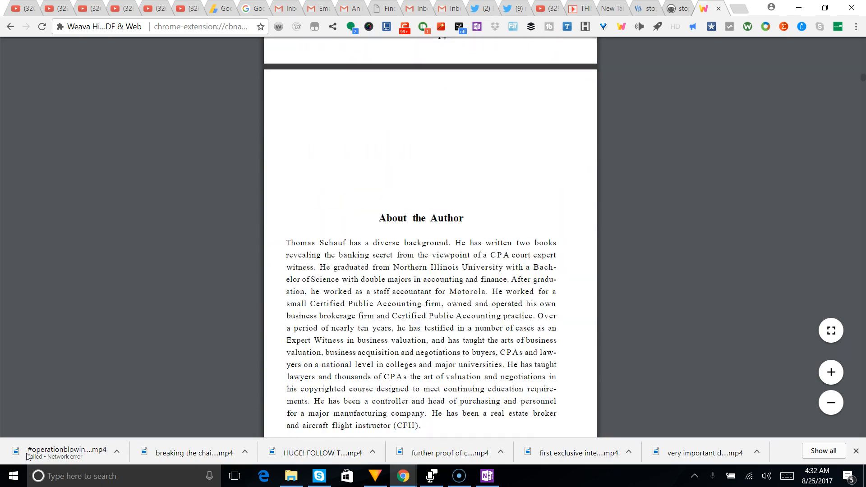
{"action": "scroll", "scroll_direction": "down", "scroll_amount": 3}
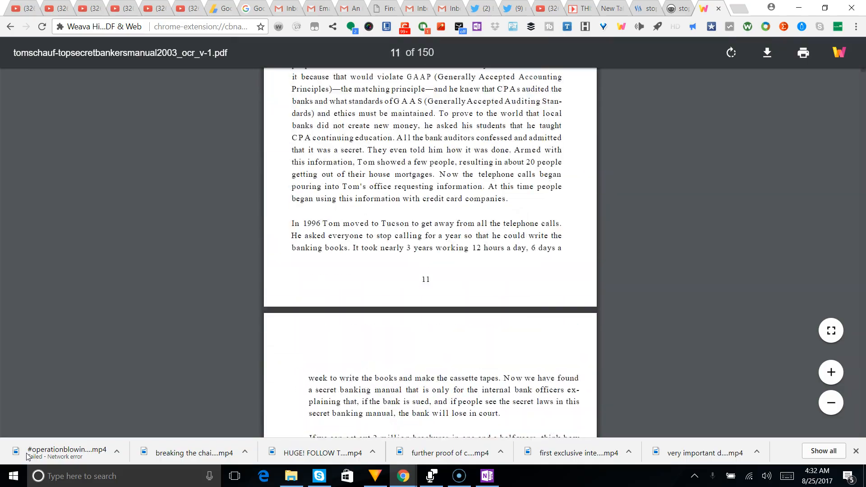
{"action": "scroll", "scroll_direction": "up", "scroll_amount": 3}
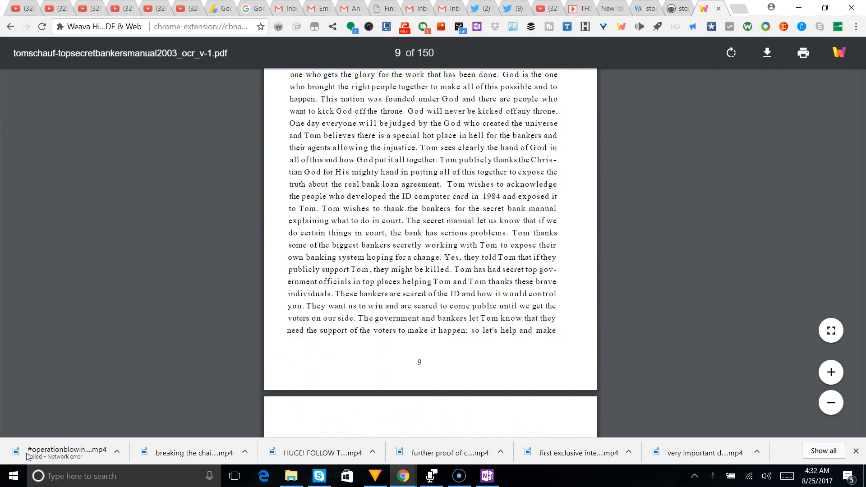